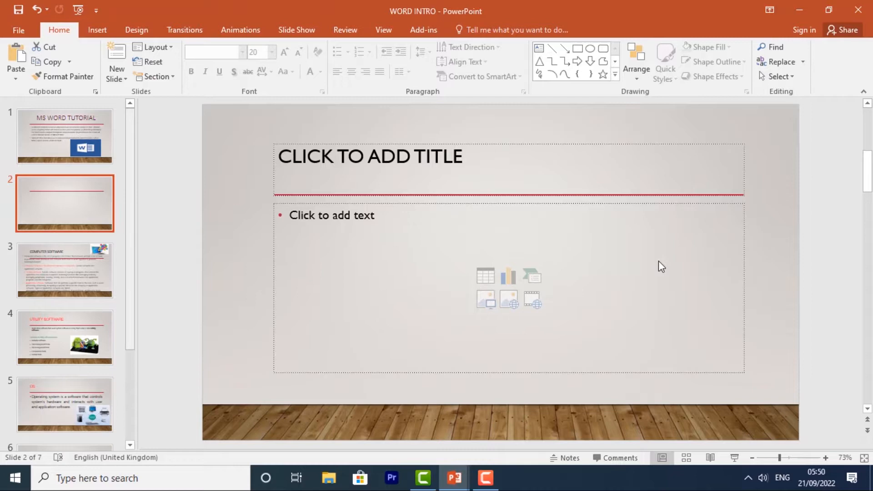
mouse_move(661, 262)
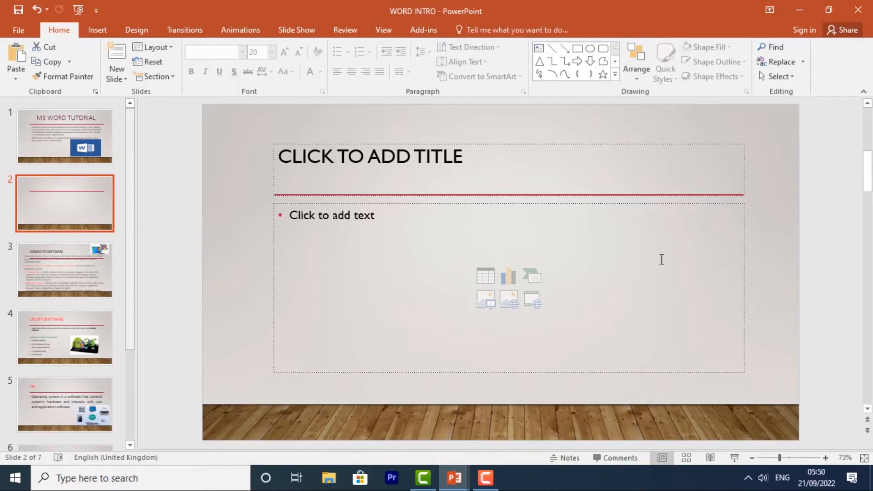
mouse_move(354, 211)
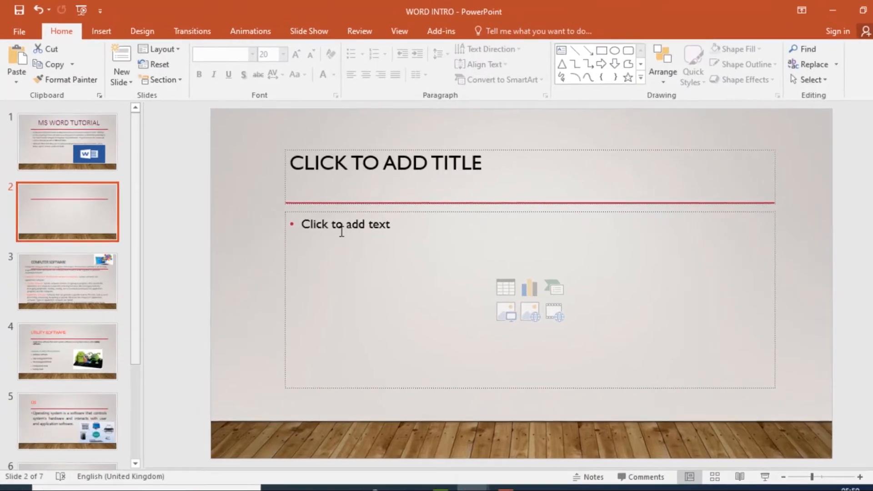
Step: Enter 'Start typing' into slide 2's body text placeholder, correcting the 'Stra' typo
left_click(384, 194)
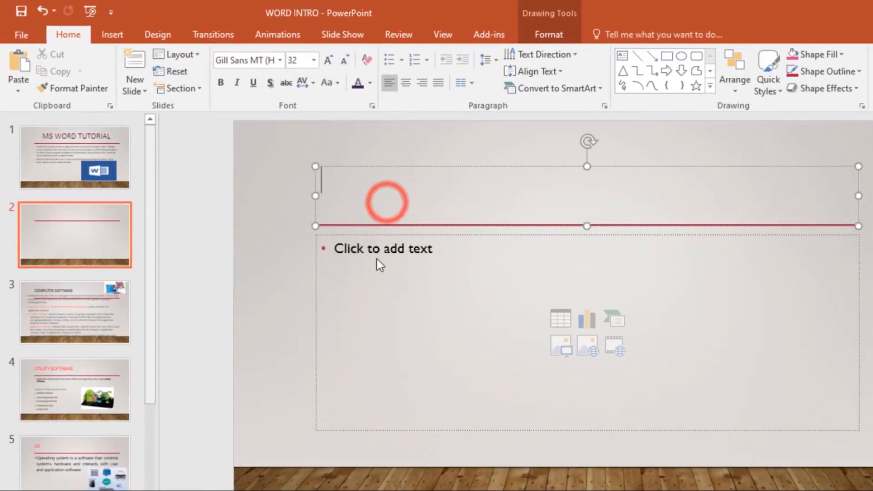
left_click(383, 248)
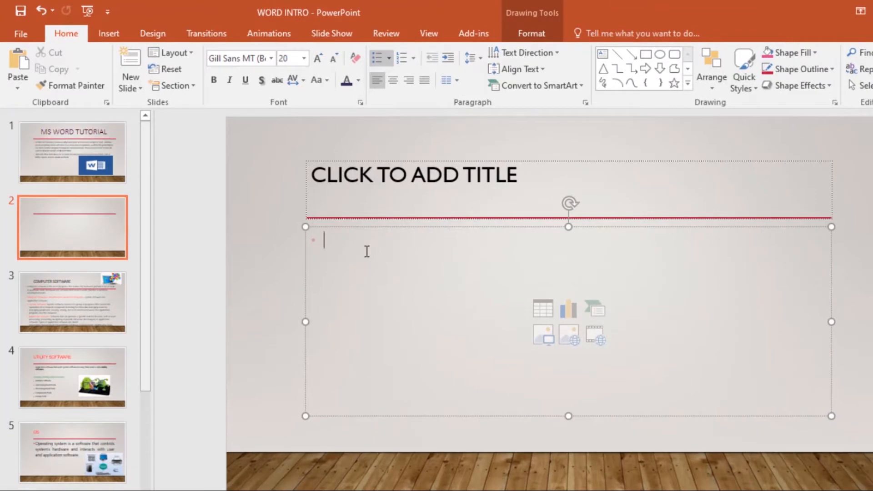
type("Stra")
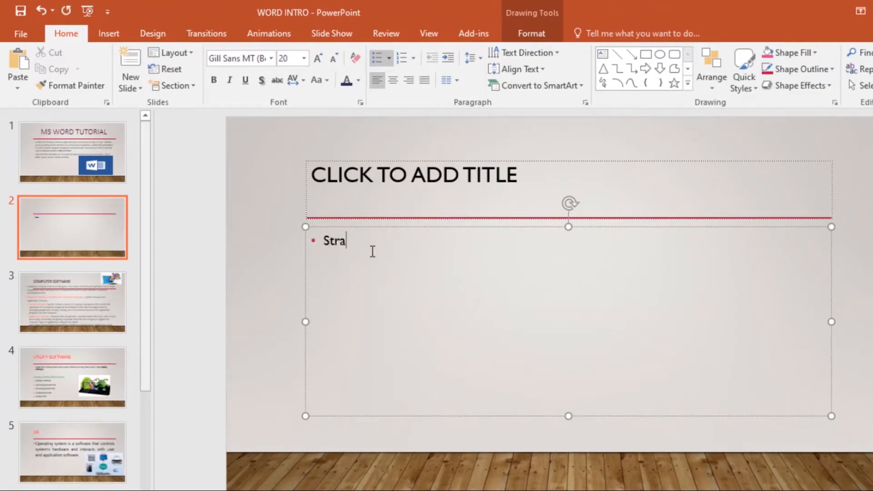
key("Backspace")
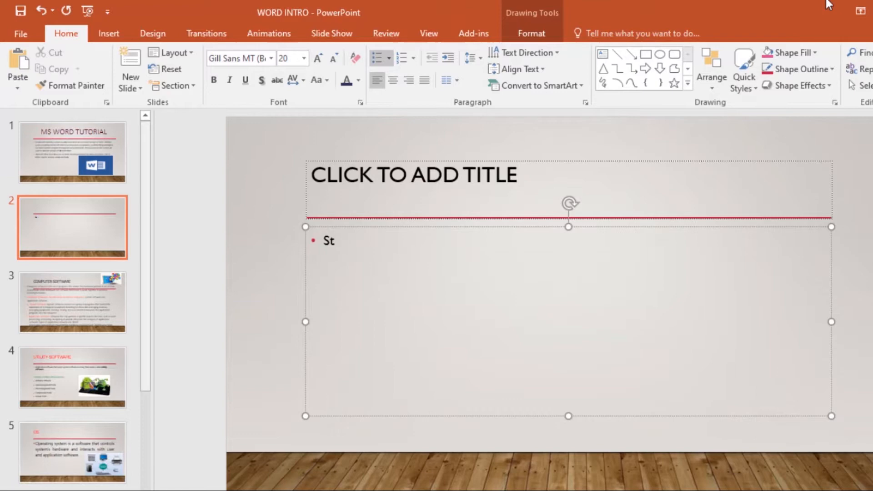
type("art")
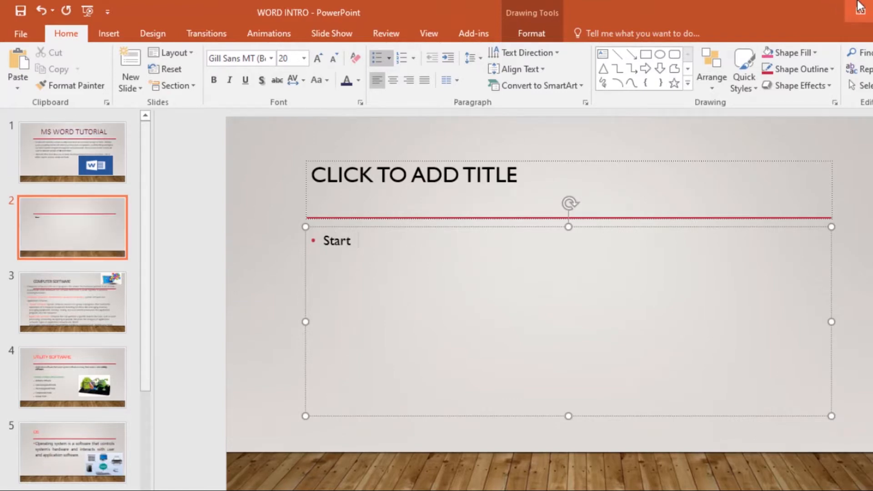
type("typing")
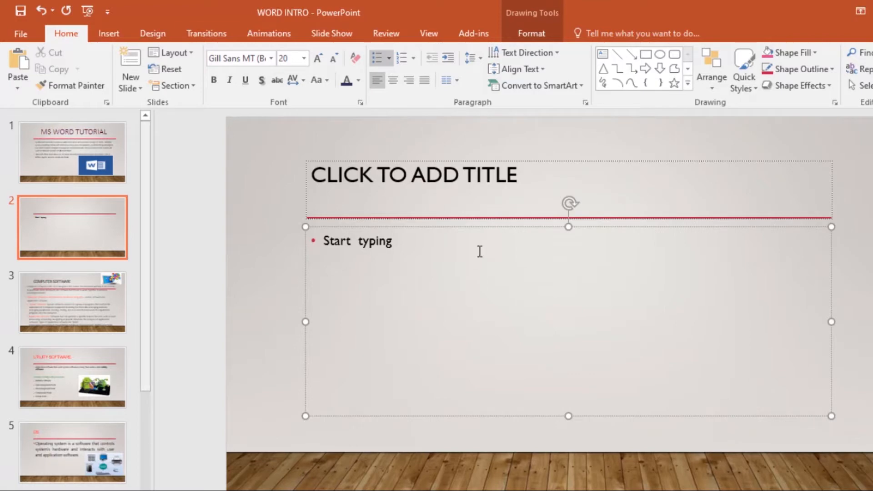
left_click(412, 240)
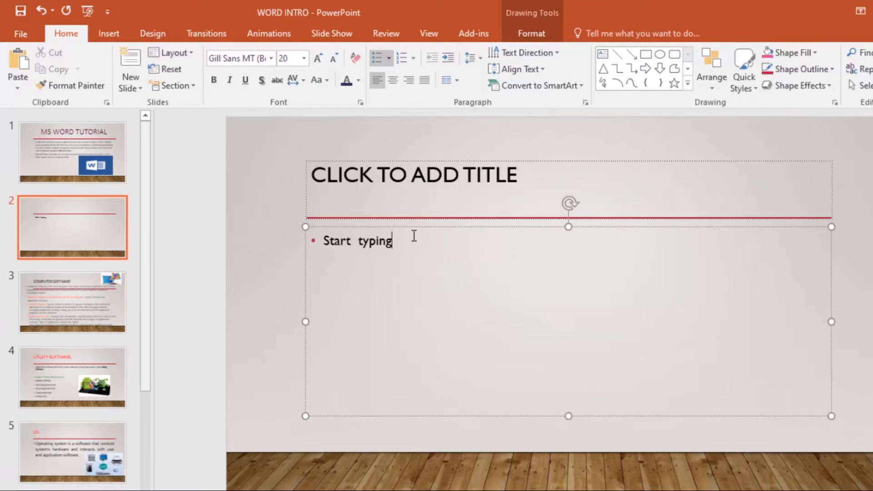
mouse_move(261, 101)
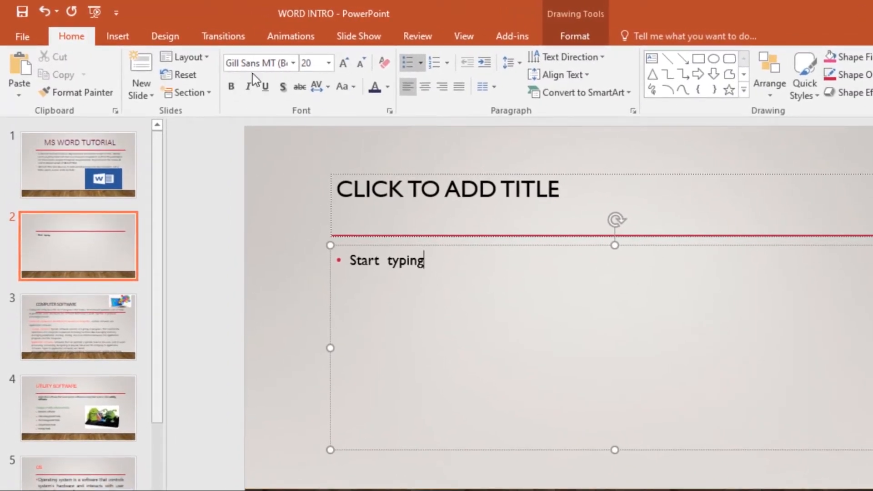
Step: Make 'Start typing' bold, italic, underlined, purple and 28 pt in the Algerian font
double_click(405, 261)
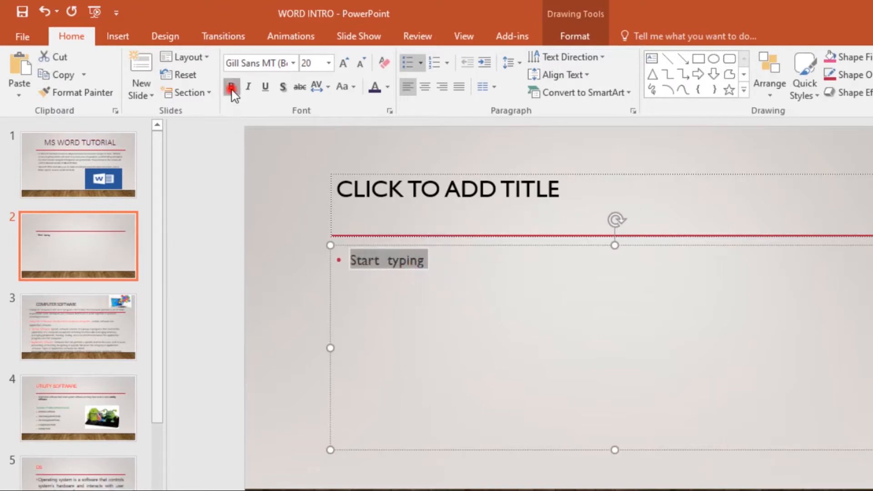
left_click(247, 88)
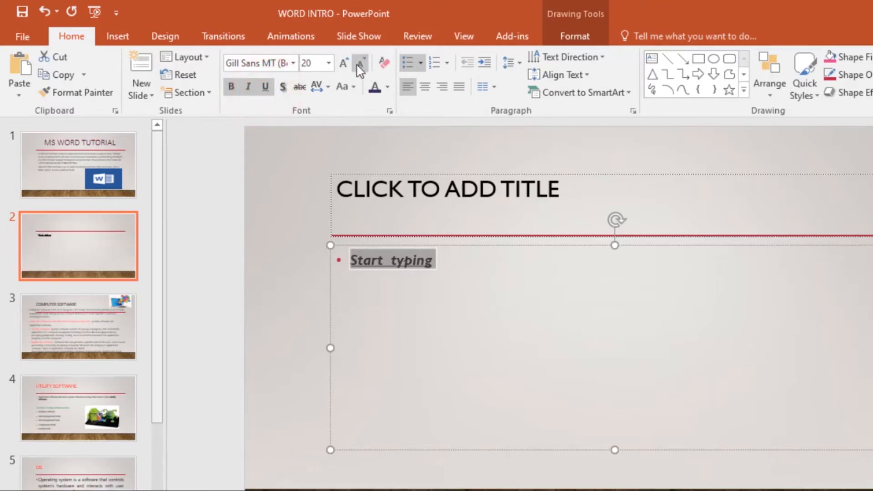
left_click(387, 87)
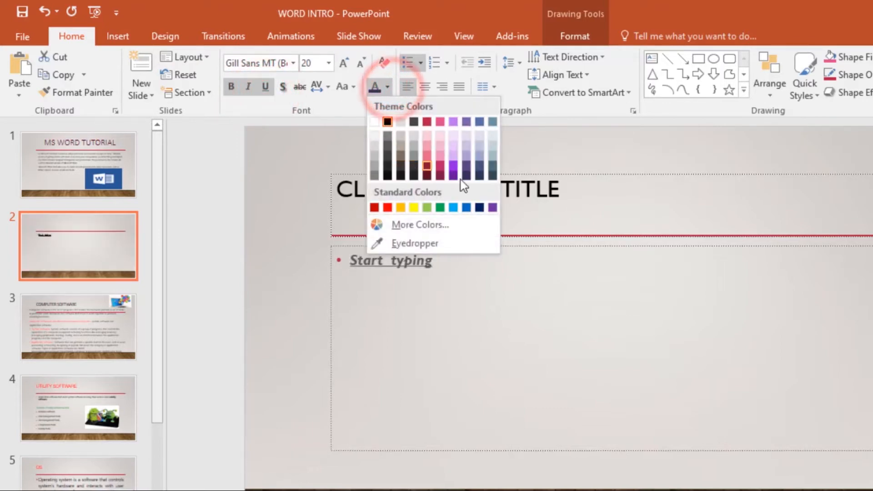
left_click(426, 167)
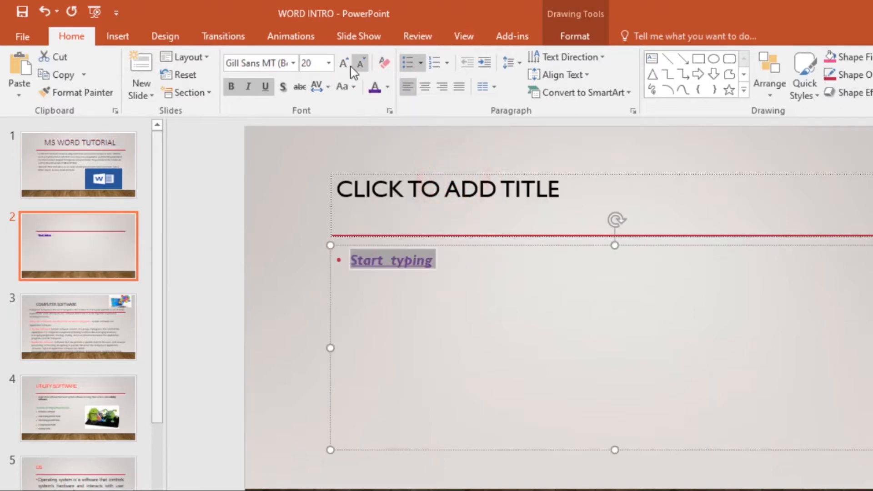
left_click(360, 63)
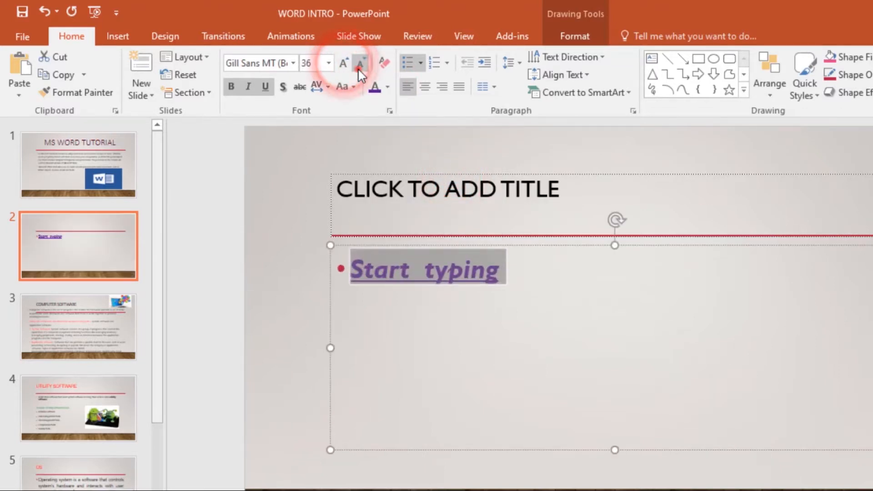
left_click(294, 63)
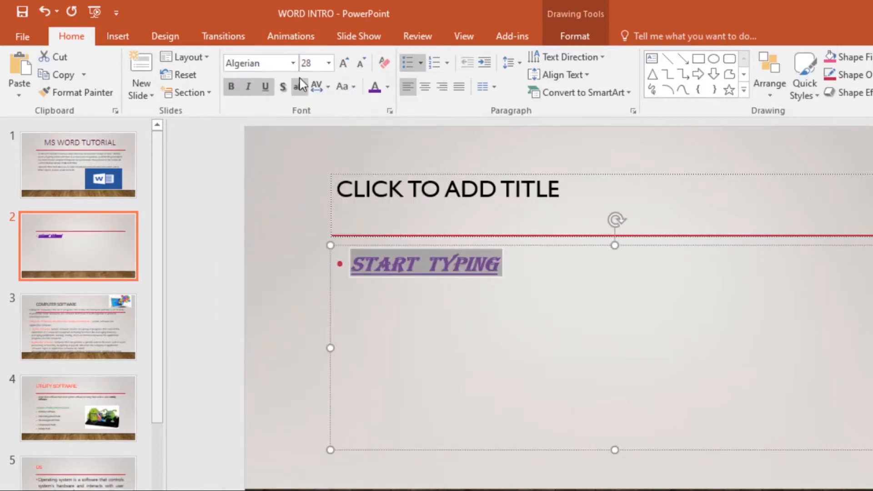
left_click(299, 86)
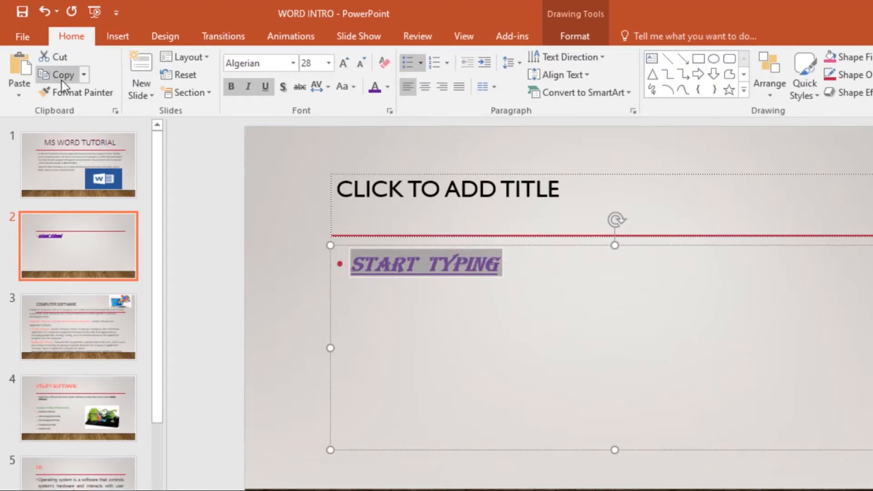
mouse_move(63, 75)
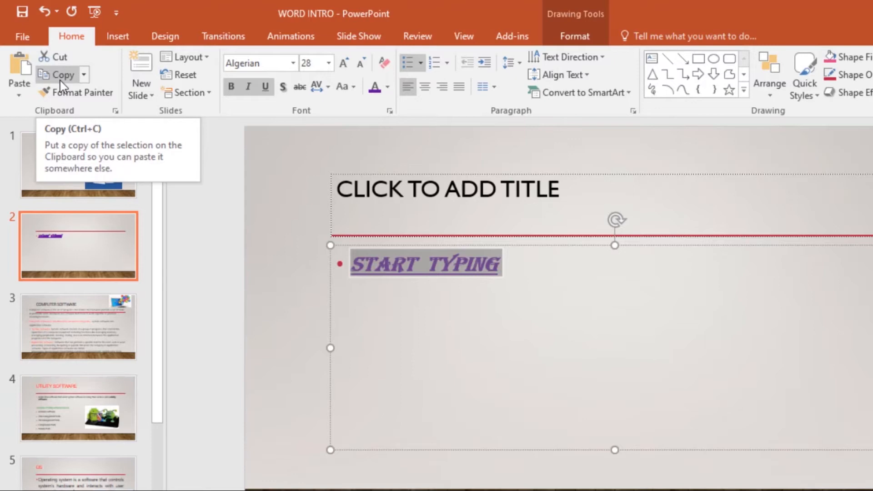
Step: Copy the formatted START TYPING text and paste it under the UTILITY SOFTWARE title on slide 4
key("ctrl+c")
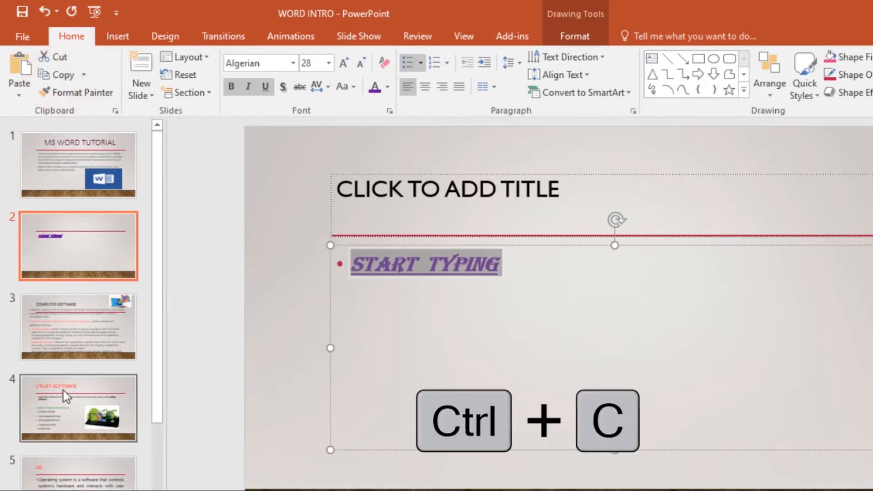
left_click(79, 407)
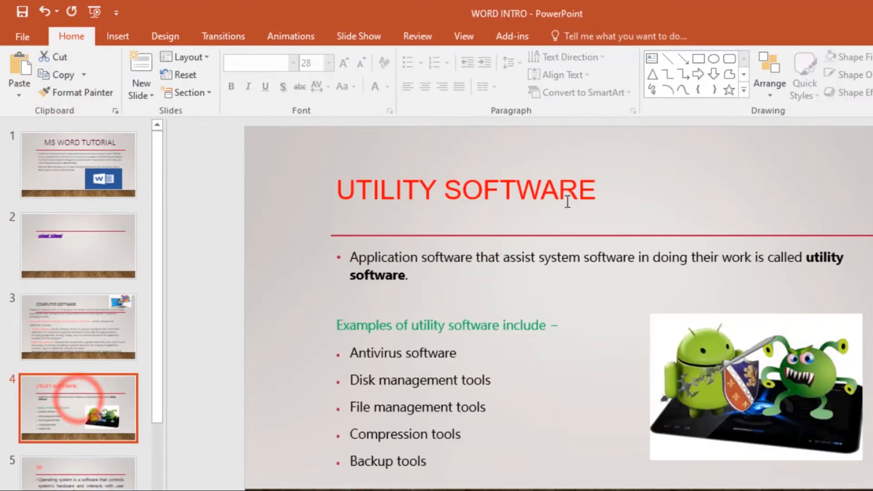
left_click(465, 189)
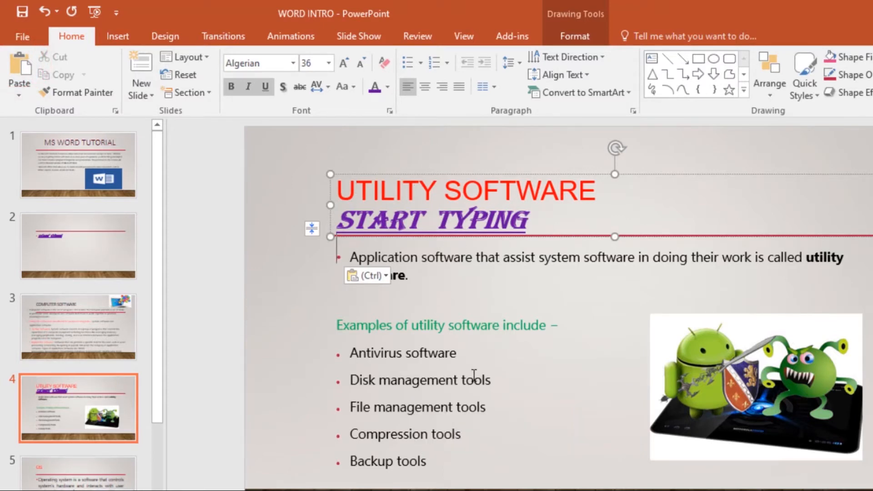
mouse_move(92, 255)
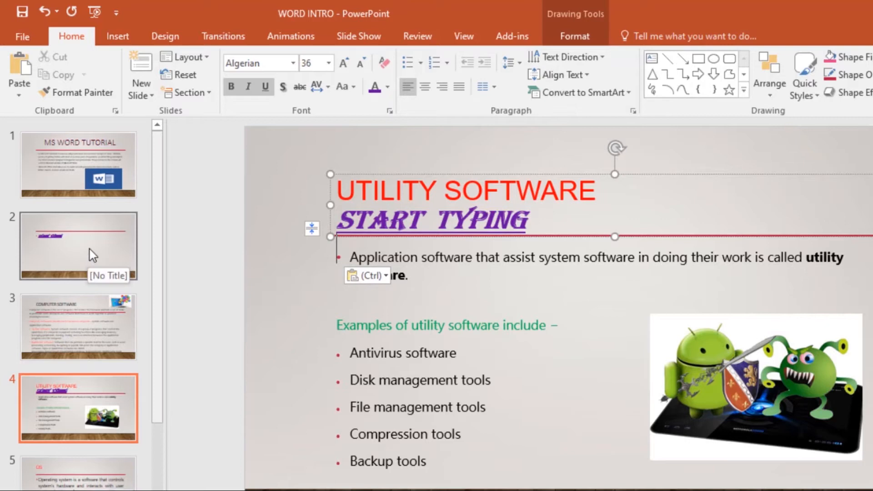
Step: Select the whole START TYPING line on slide 2 and cut it
left_click(79, 246)
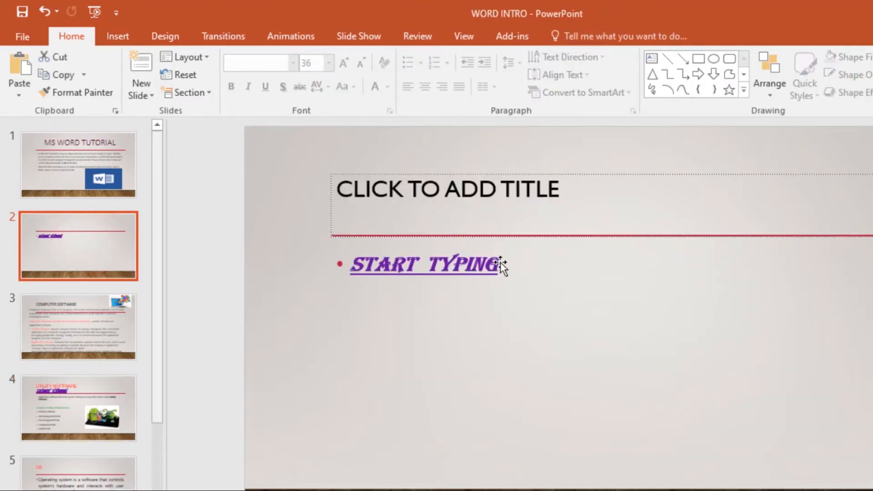
triple_click(426, 265)
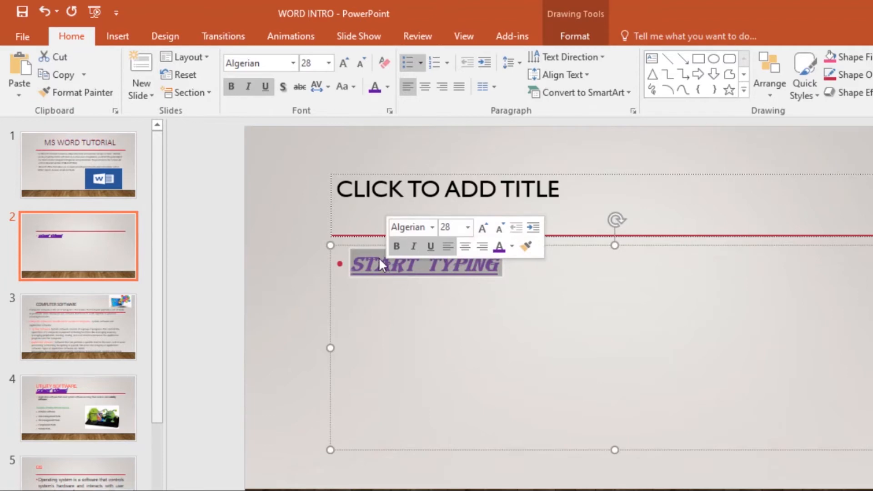
mouse_move(54, 57)
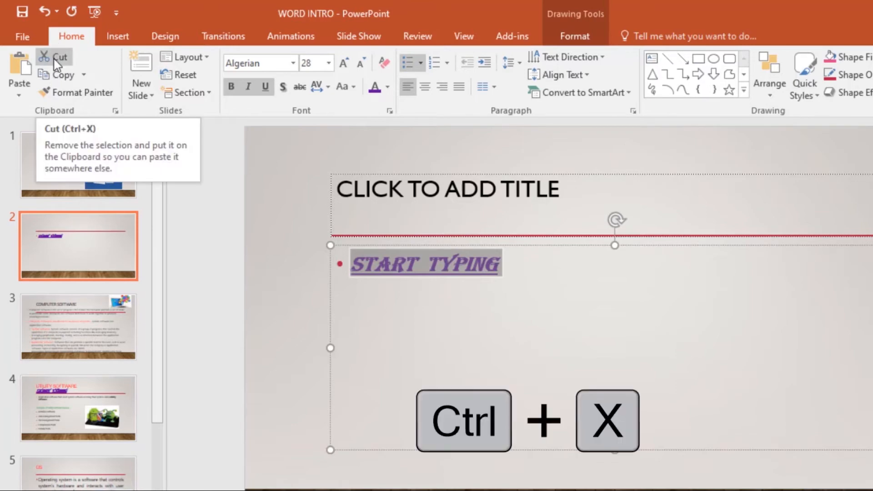
key("ctrl+x")
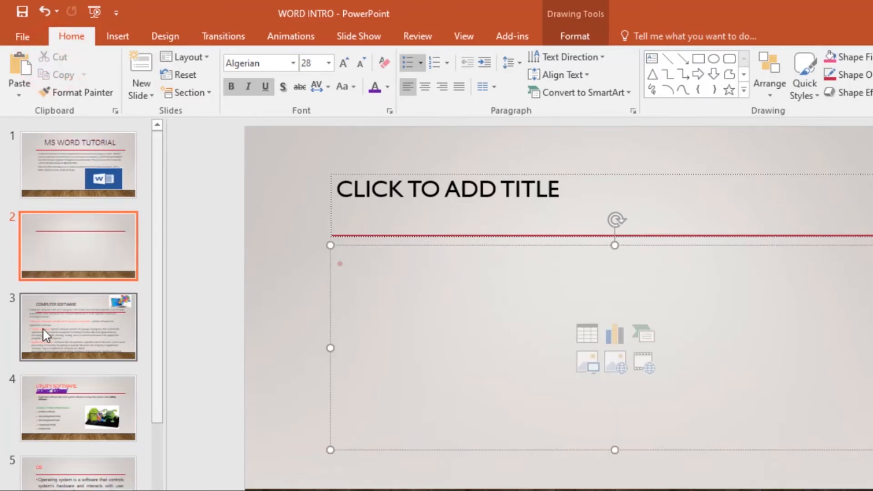
Step: Paste START TYPING on a new line under the COMPUTER SOFTWARE title on slide 3
left_click(79, 326)
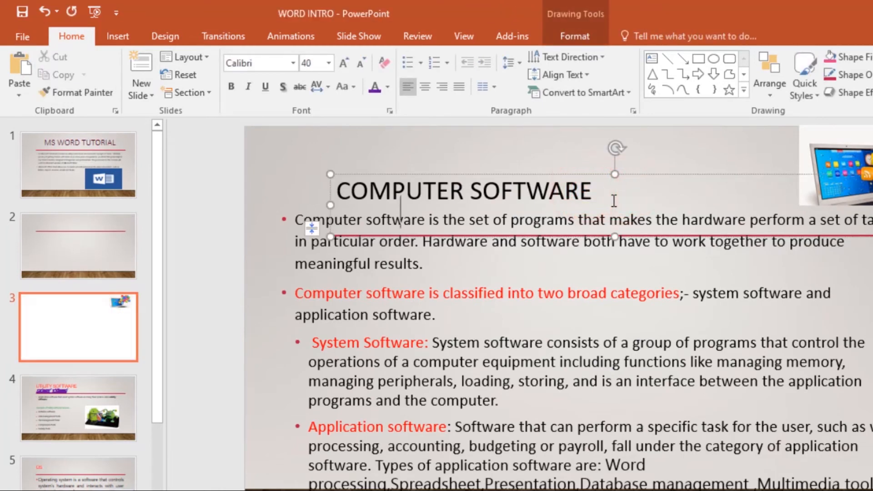
key("ctrl+v")
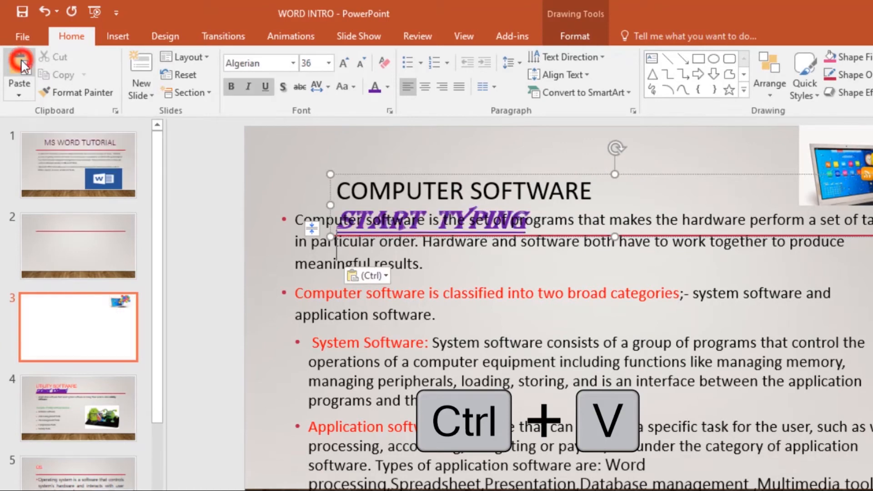
key("ctrl+v")
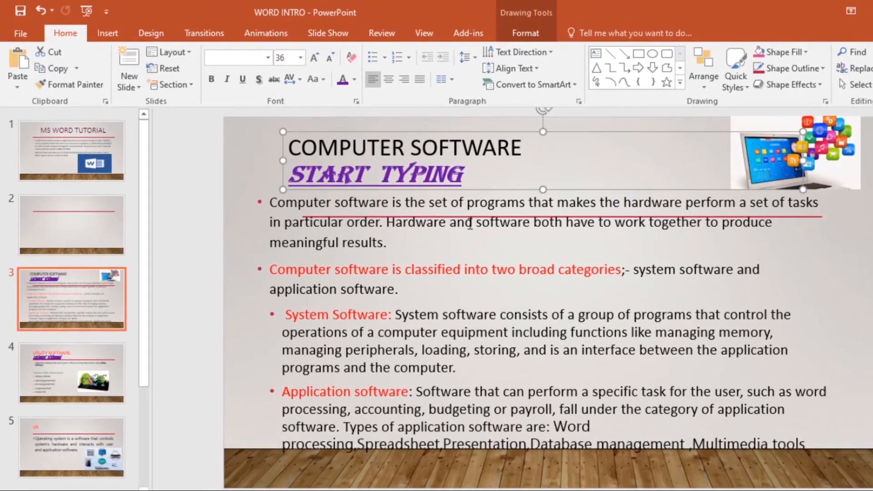
left_click(71, 373)
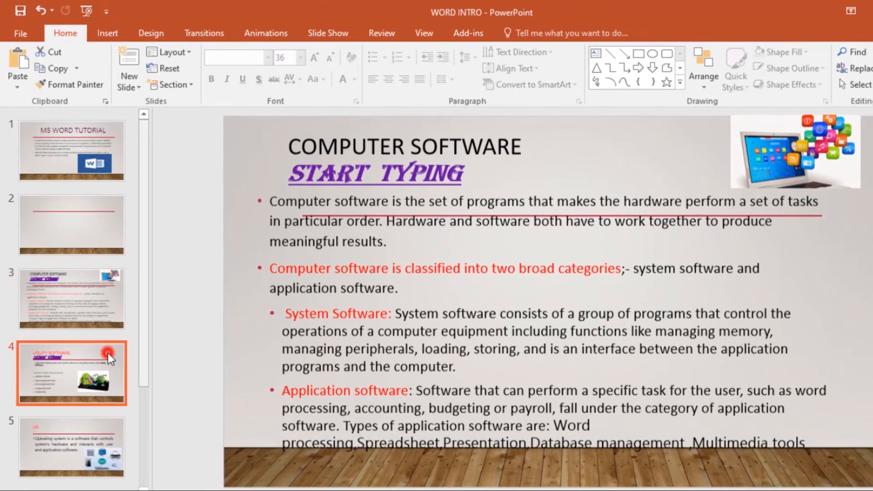
Step: Drag the Utility Software title words to the end of the Backup tools bullet, leaving START TYPING as the heading
left_click(71, 373)
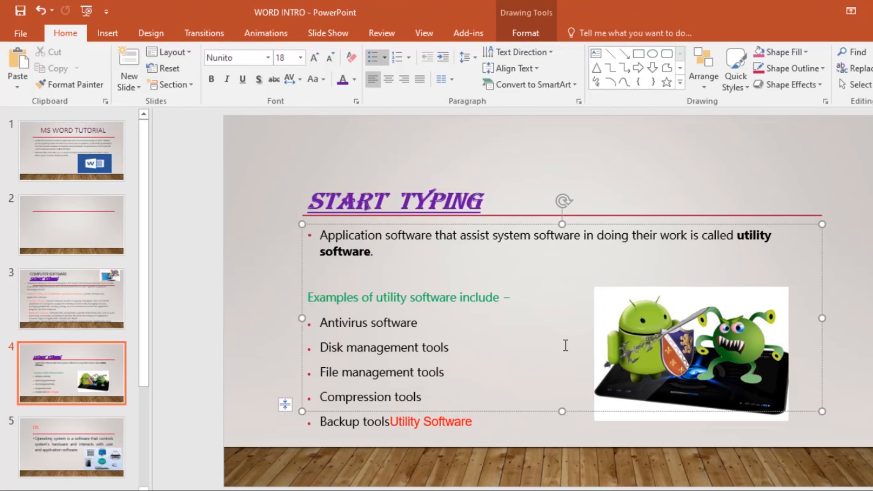
mouse_move(595, 187)
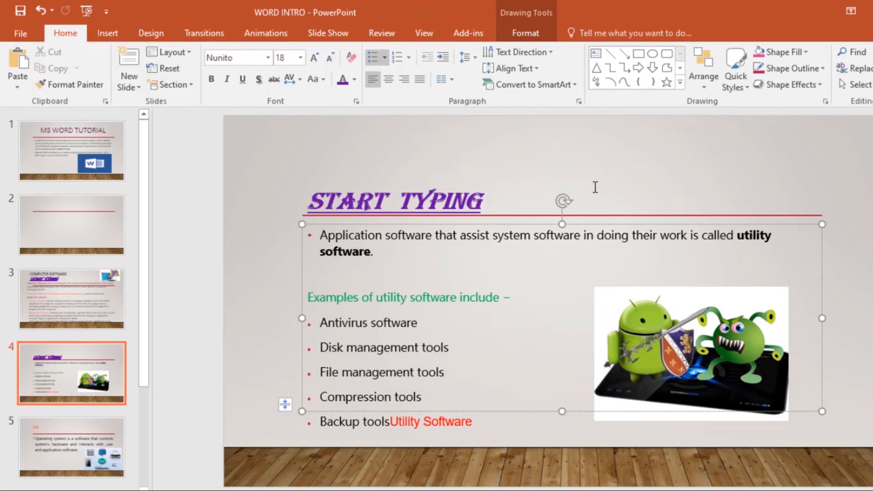